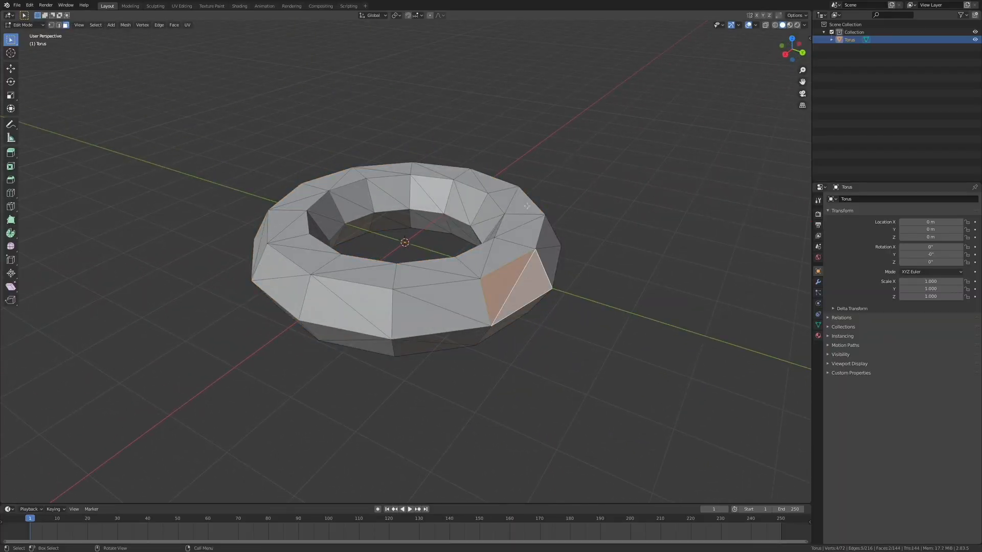
- Select the low-poly torus in Blender to view its triangulated faces in Edit Mode
left_click(505, 276)
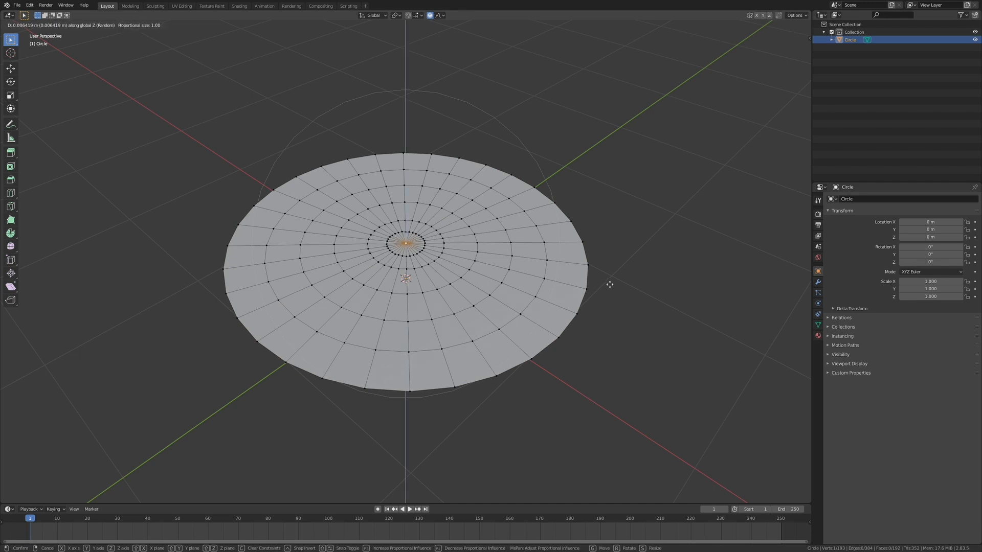
mouse_move(605, 273)
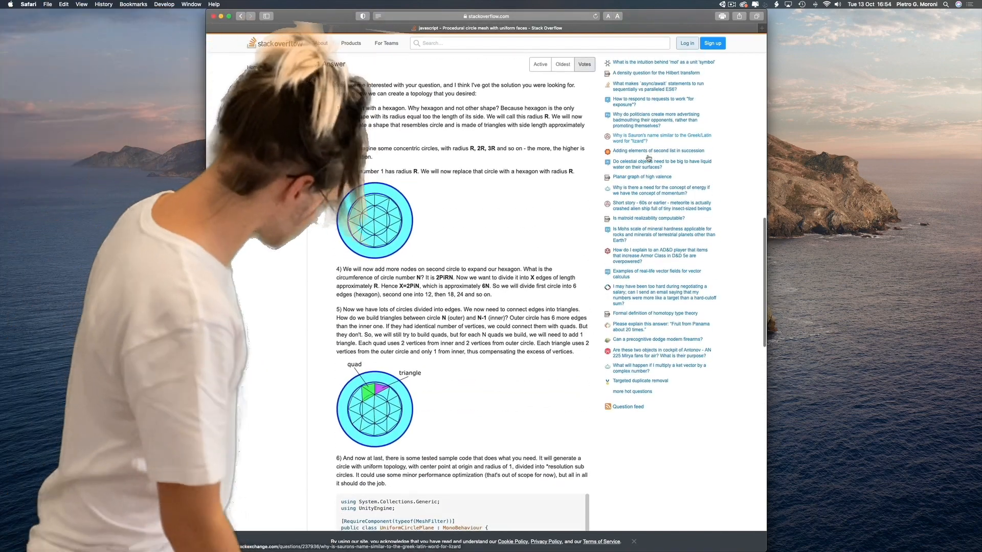
- Scroll the Stack Overflow answer down to the UniformCirclePlane C# code sample
scroll("down", 3)
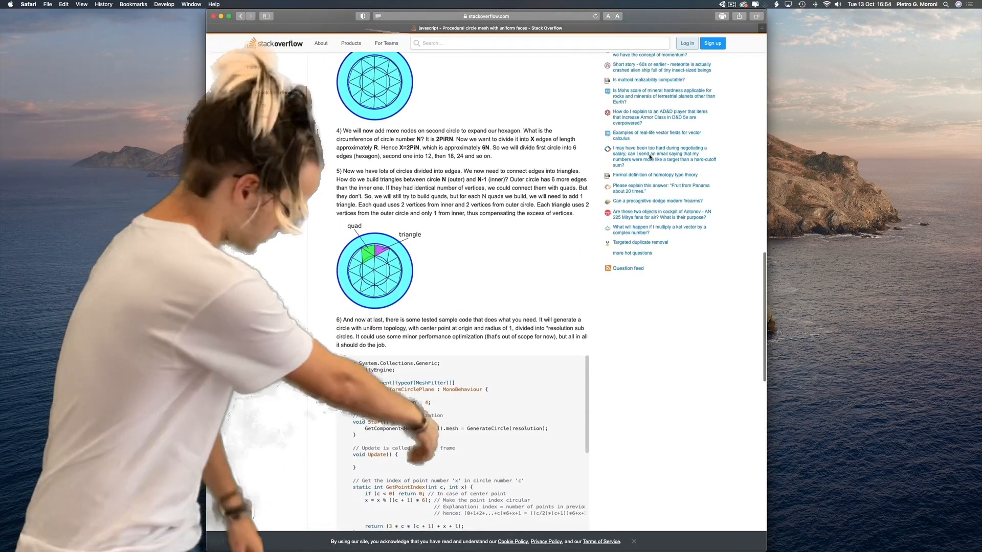
scroll("down", 3)
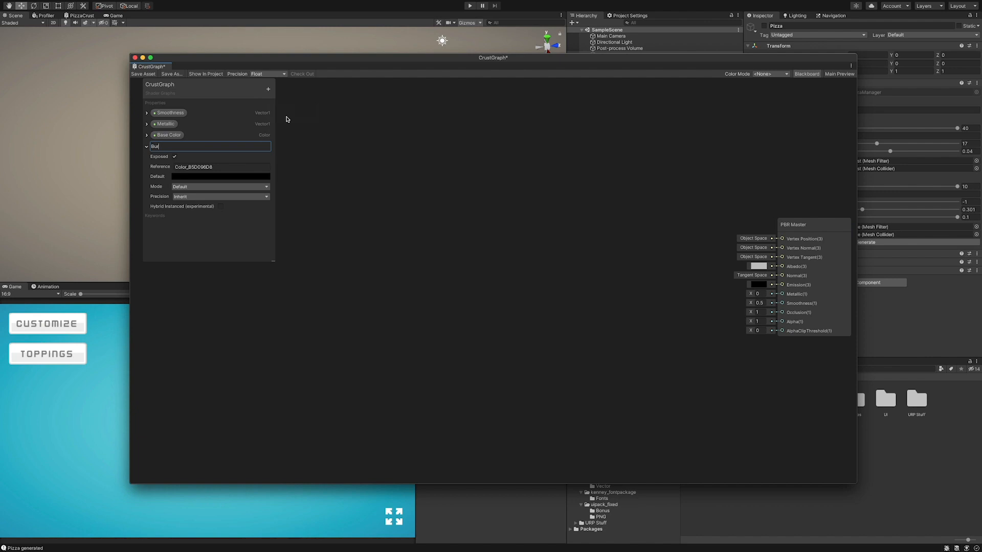
- Add a Color node to CrustGraph for the Burnt Color property
left_click(268, 89)
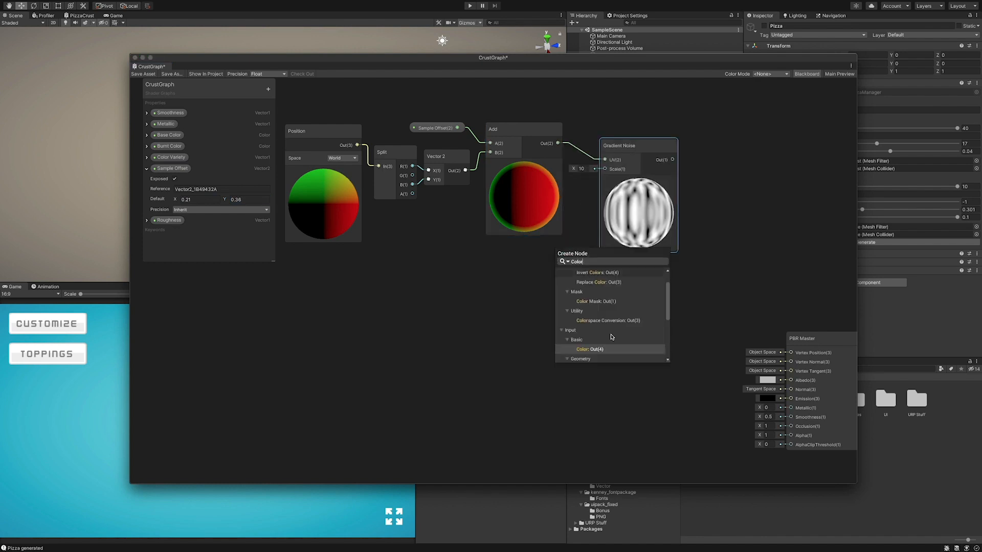
left_click(584, 348)
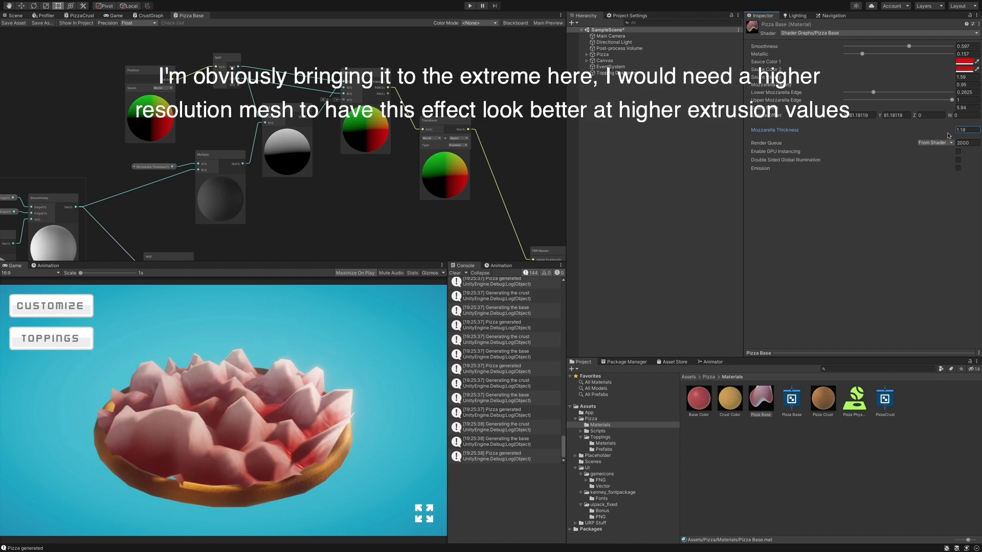
- Lower Mozzarella Thickness to 0.49 and run the pizza scene
type("0.49")
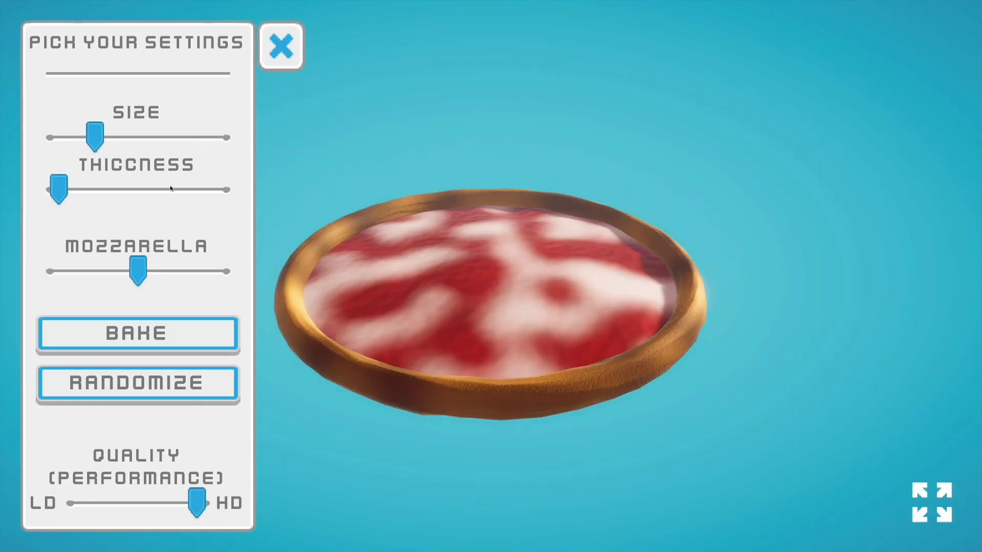
left_click(137, 383)
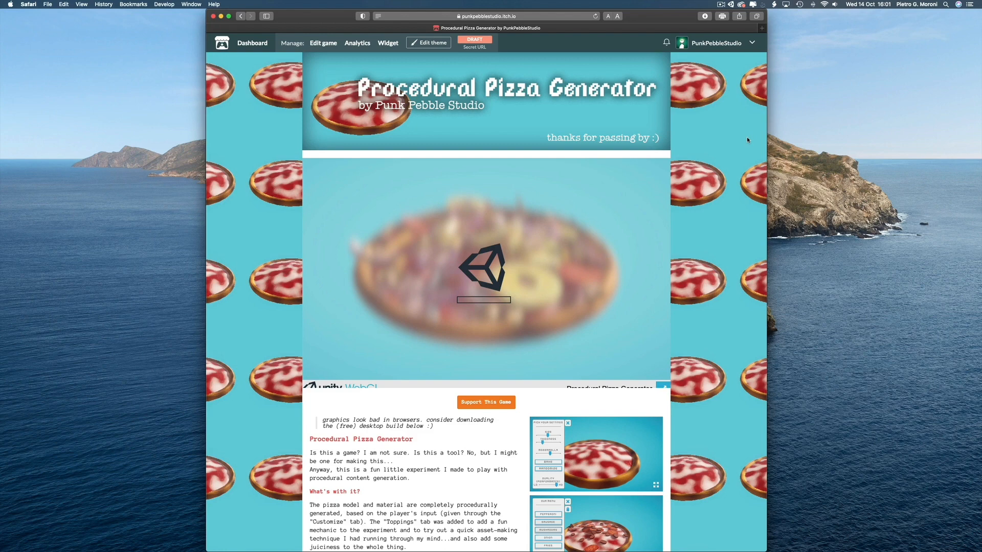
- Scroll the Procedural Pizza Generator itch.io page down to the Download section
scroll("down", 3)
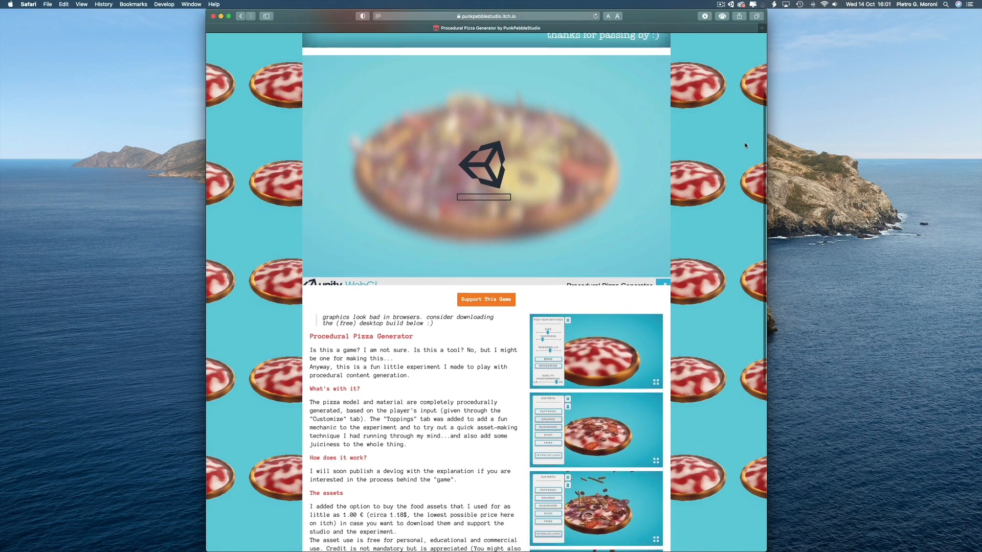
scroll("down", 3)
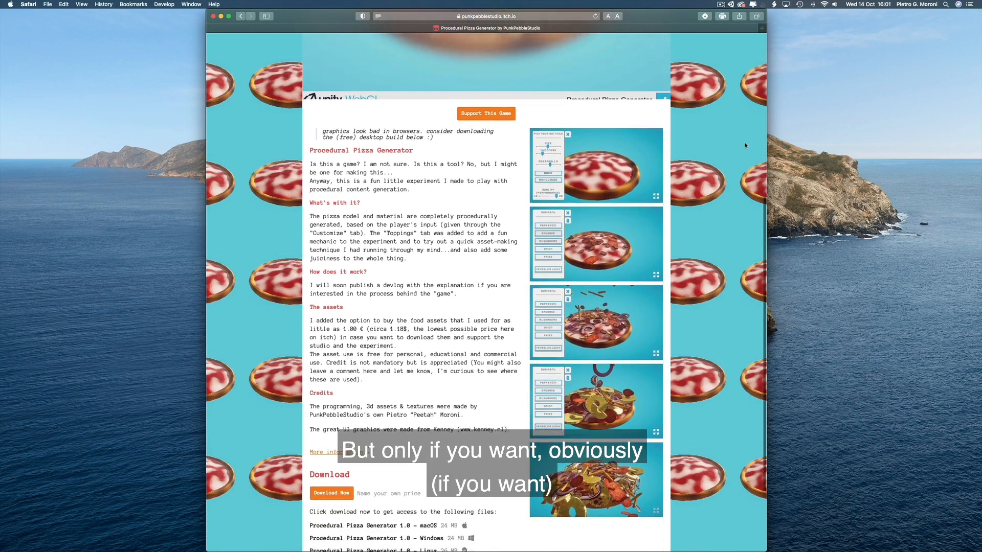